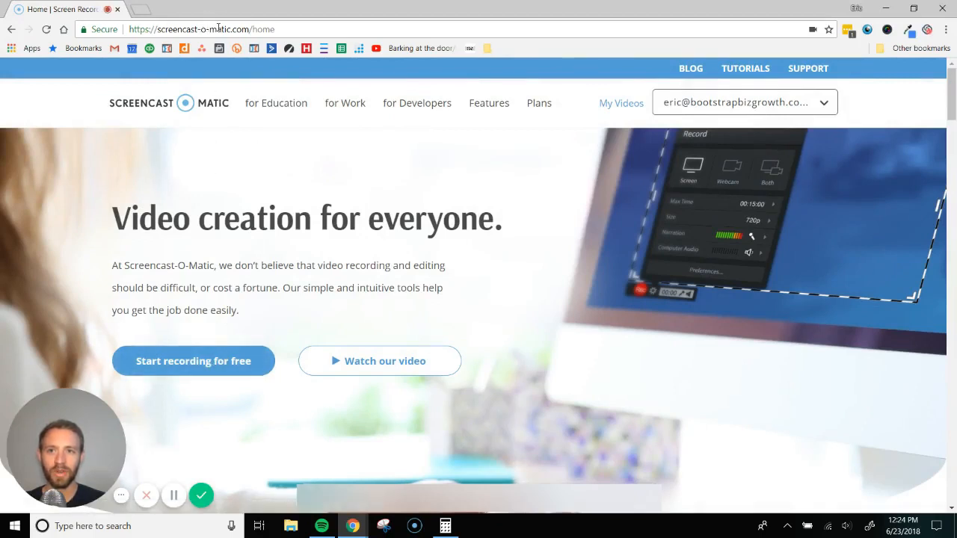
mouse_move(206, 344)
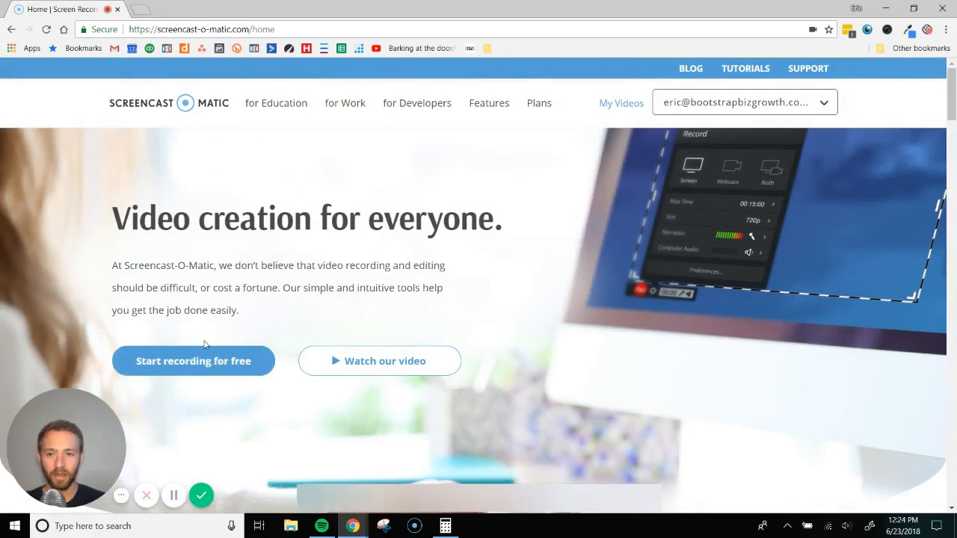
Reach the free recorder page, launch it, and allow Screen Recorder Launcher v2.0 to open.
click(193, 361)
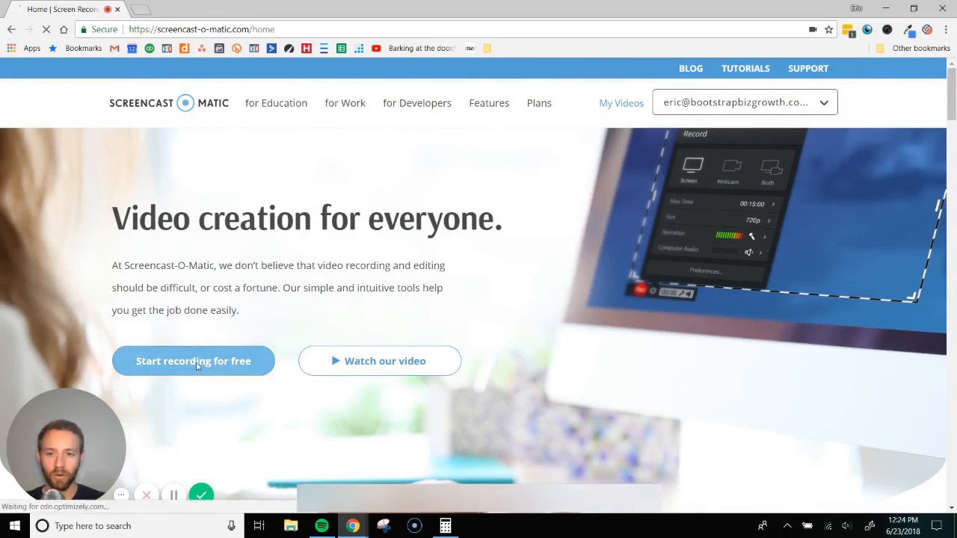
click(193, 360)
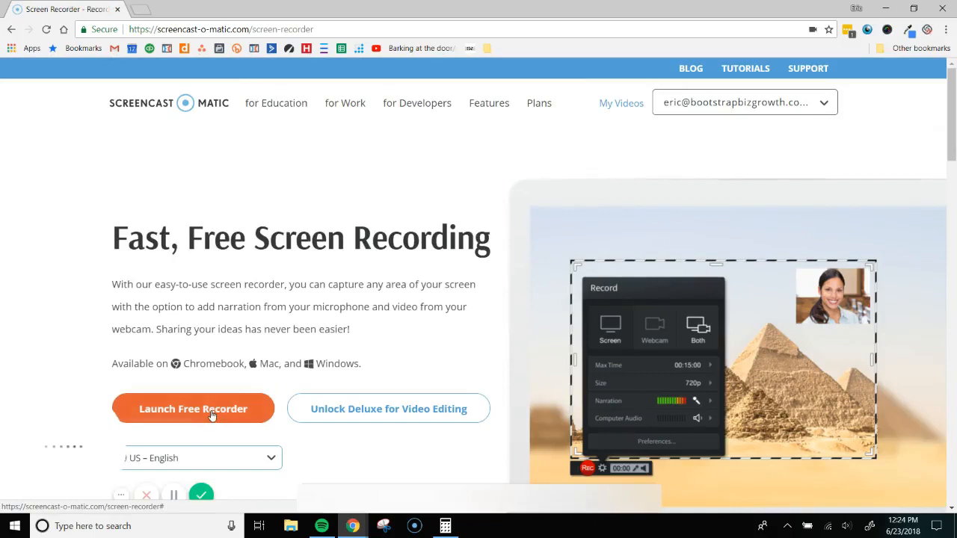
click(193, 409)
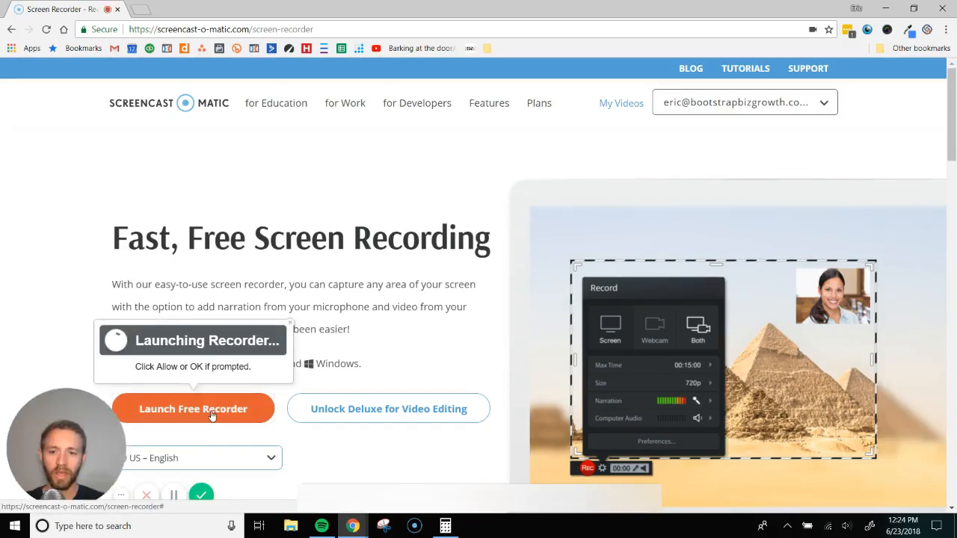
click(192, 408)
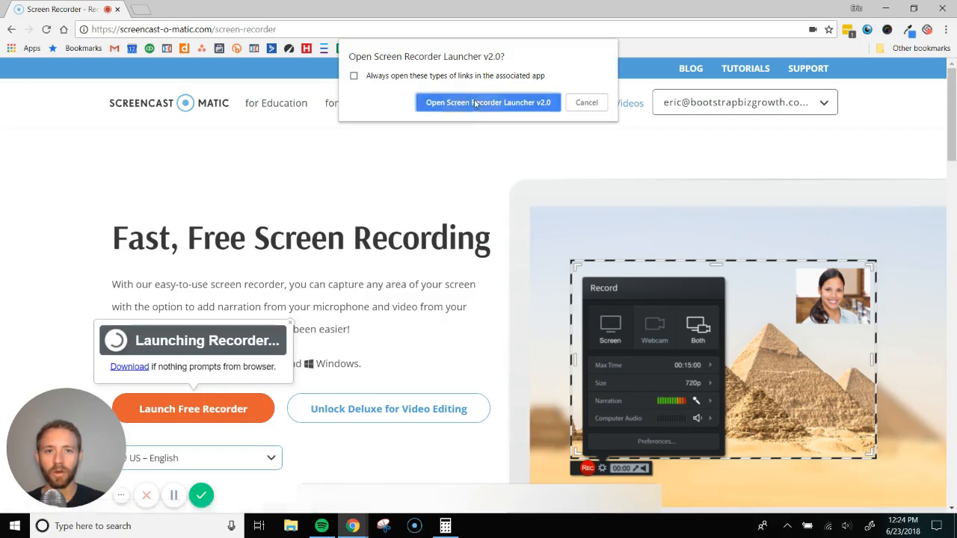
click(488, 102)
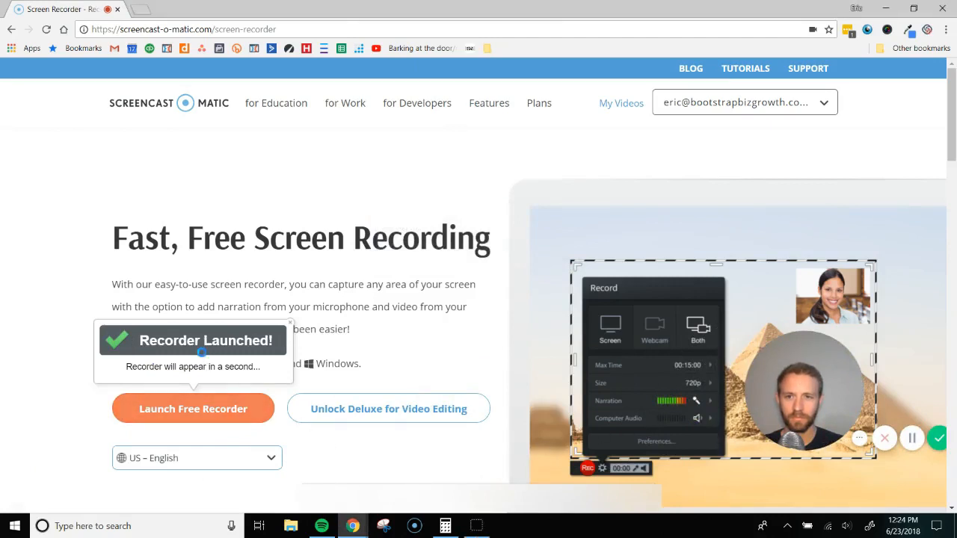
Switch the record mode from Both to Screen only.
click(193, 408)
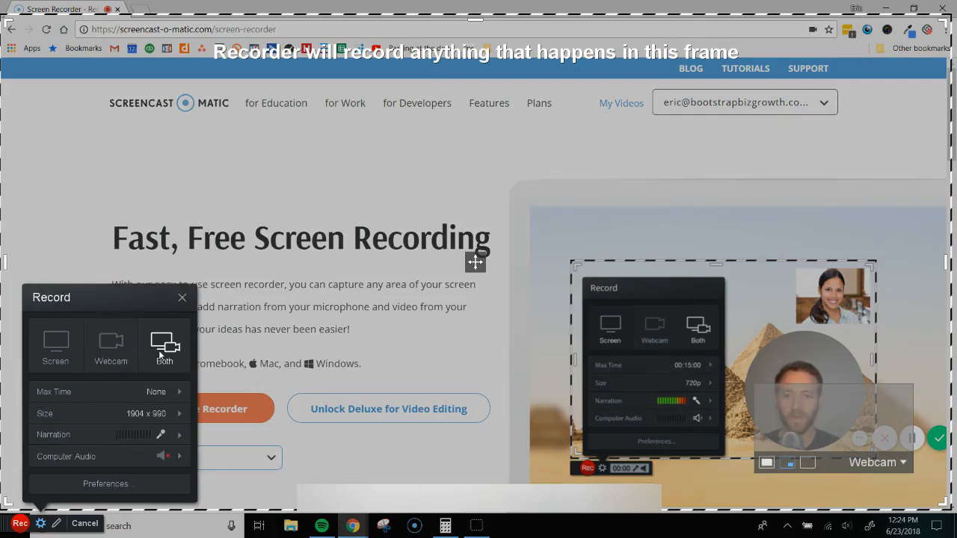
mouse_move(164, 346)
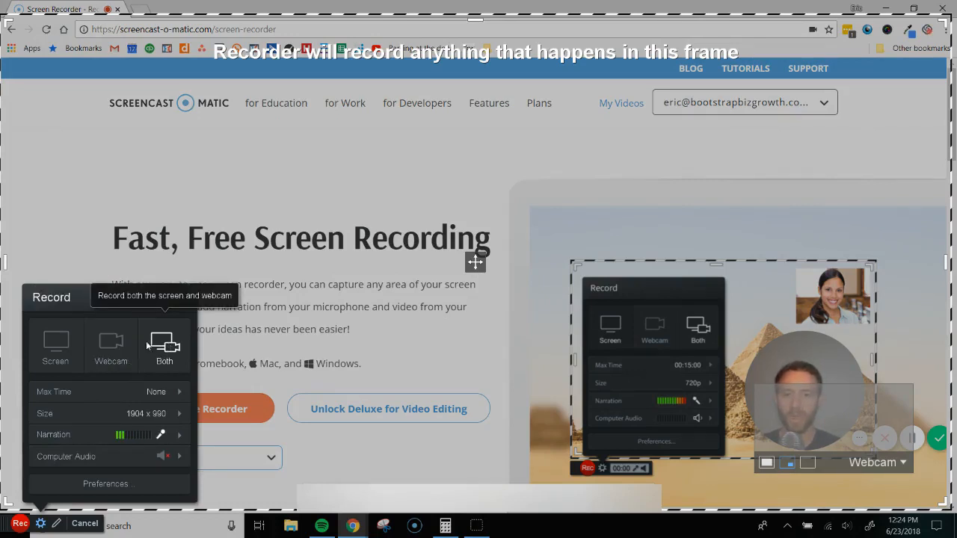
mouse_move(110, 344)
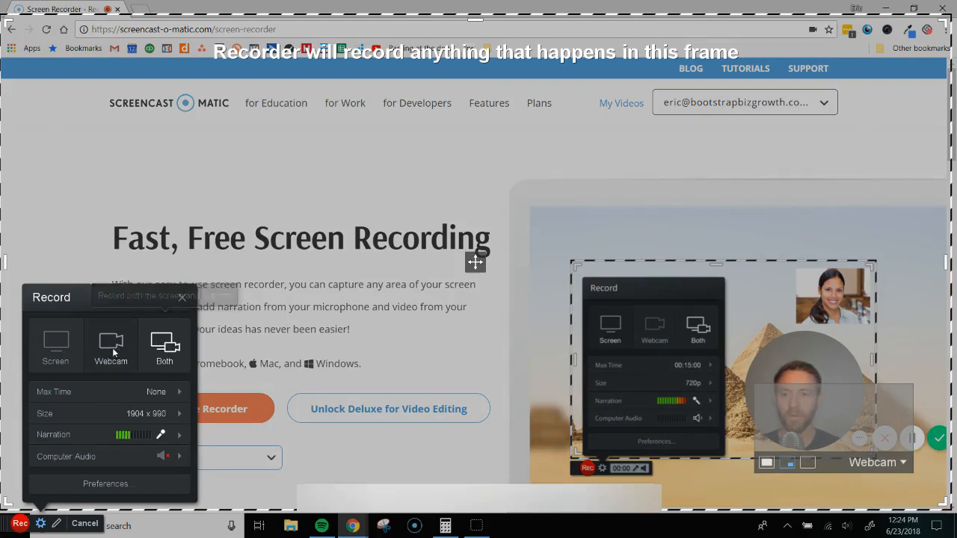
mouse_move(110, 343)
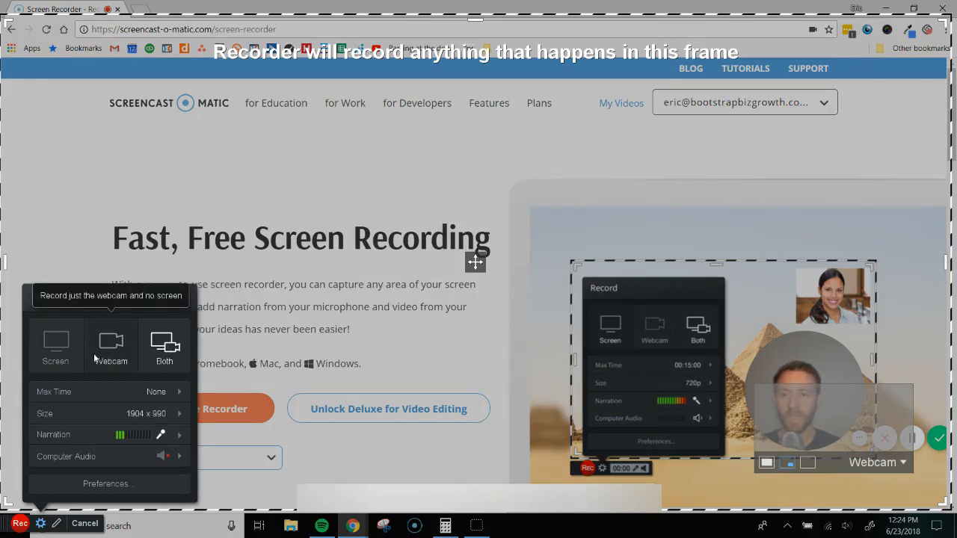
mouse_move(56, 347)
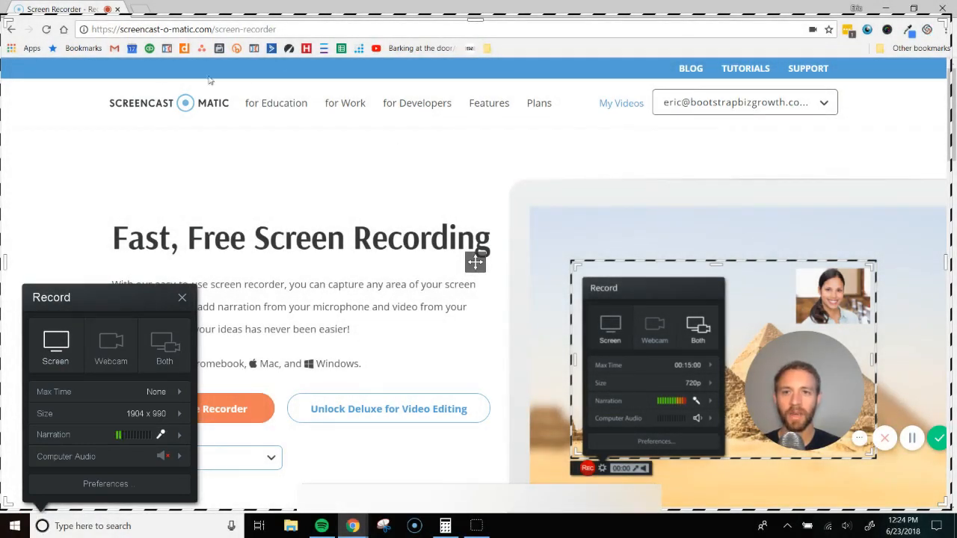
mouse_move(909, 212)
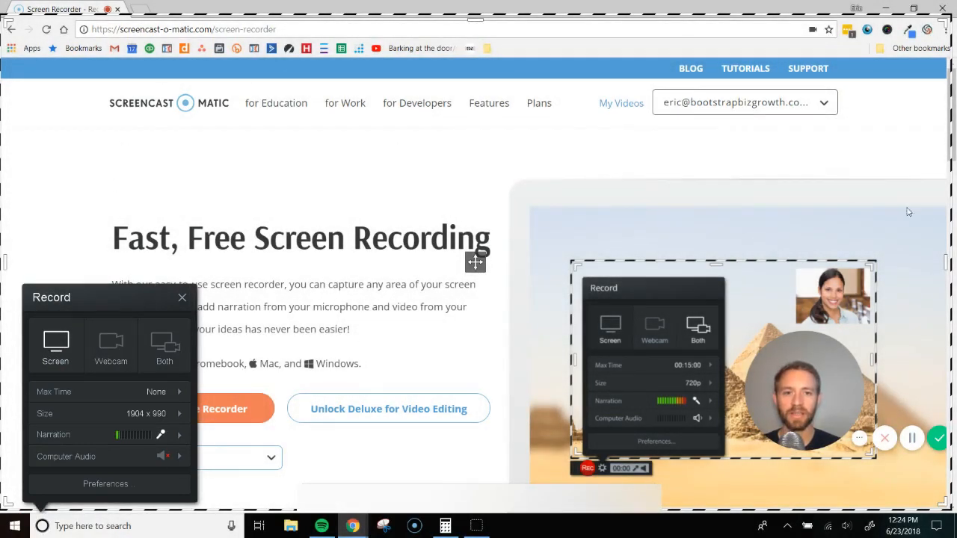
Select the Yeti Stereo Microphone for narration and confirm its volume settings.
scroll(down, 3)
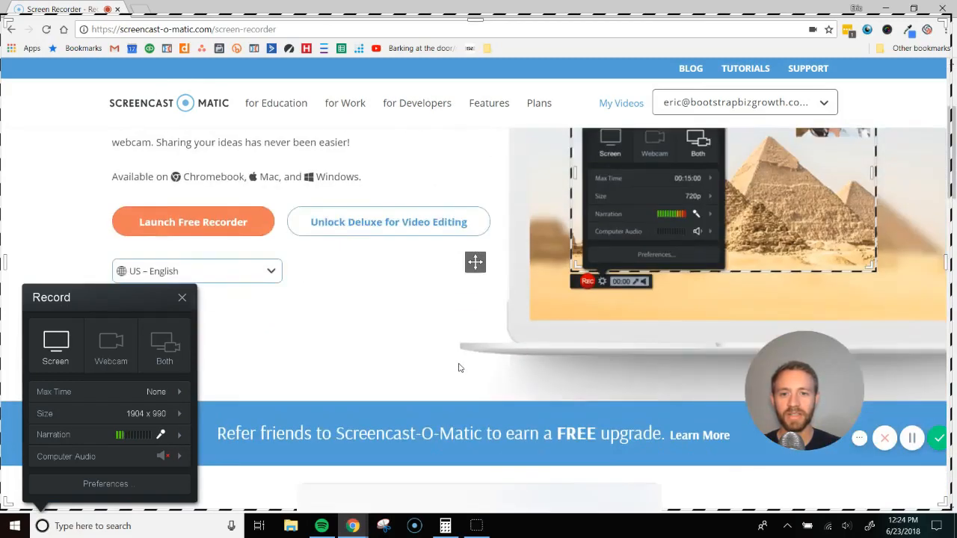
scroll(down, 3)
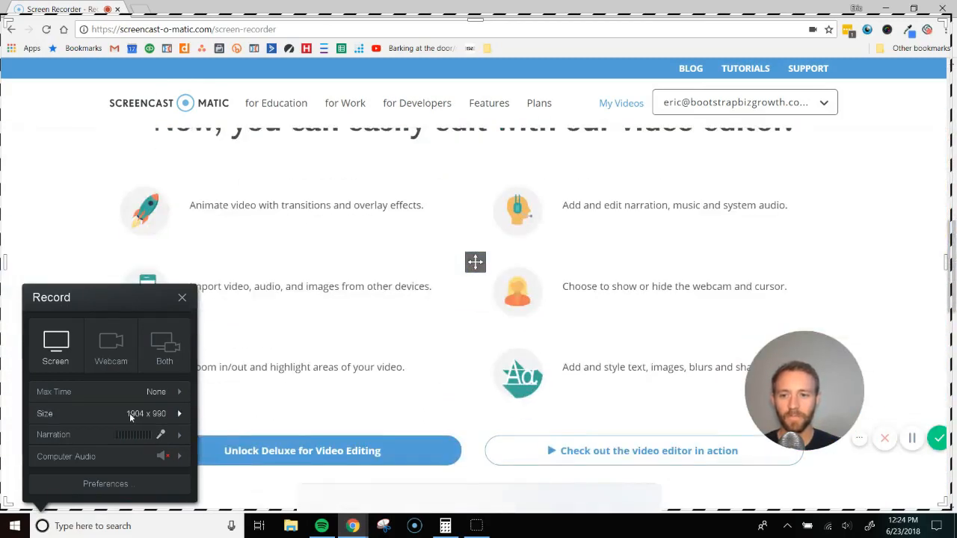
mouse_move(168, 431)
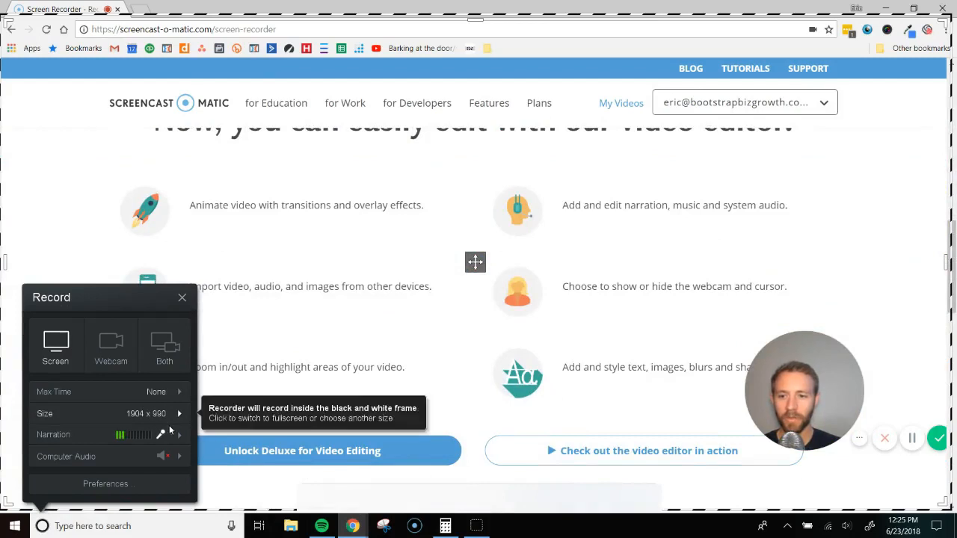
click(180, 433)
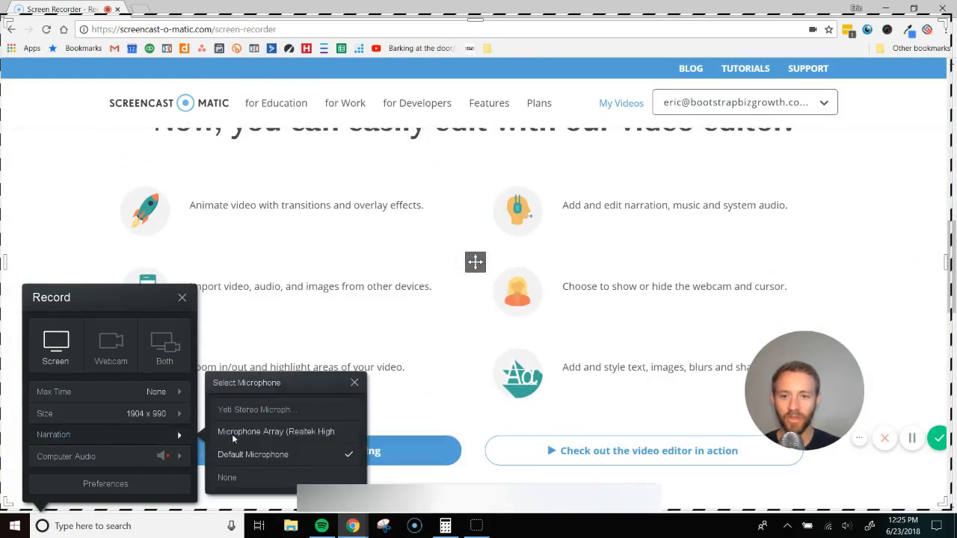
mouse_move(257, 413)
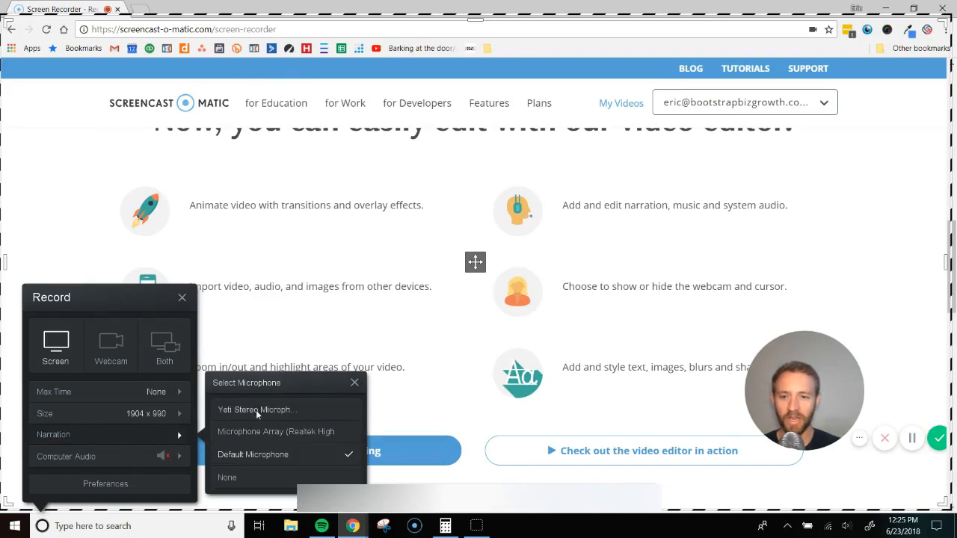
click(257, 409)
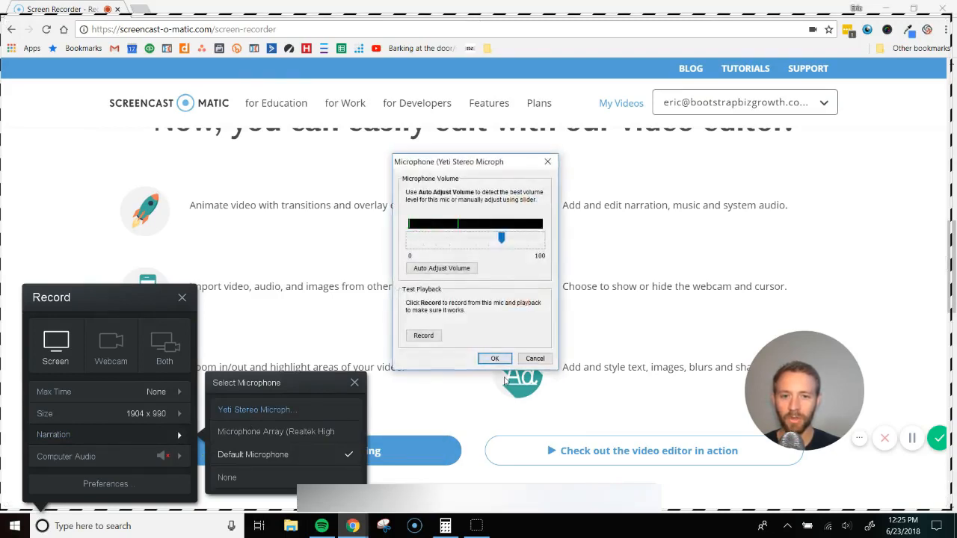
click(493, 359)
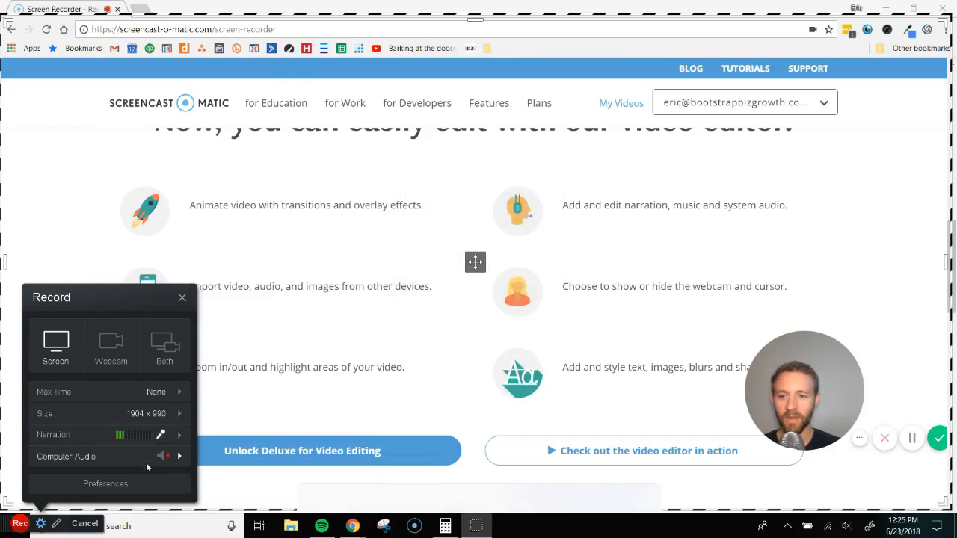
mouse_move(68, 397)
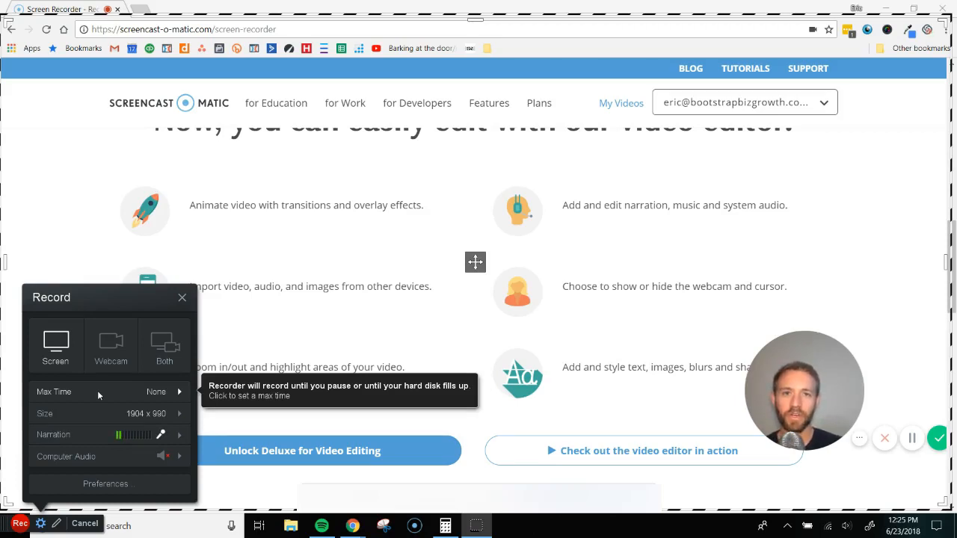
mouse_move(85, 449)
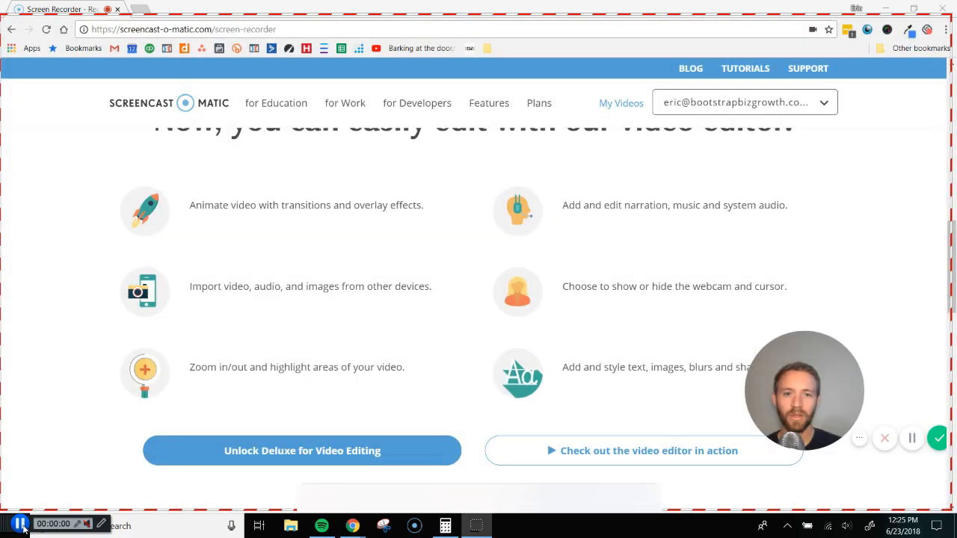
Record while scrolling down the page's tips and tutorials, then stop the recording.
scroll(down, 3)
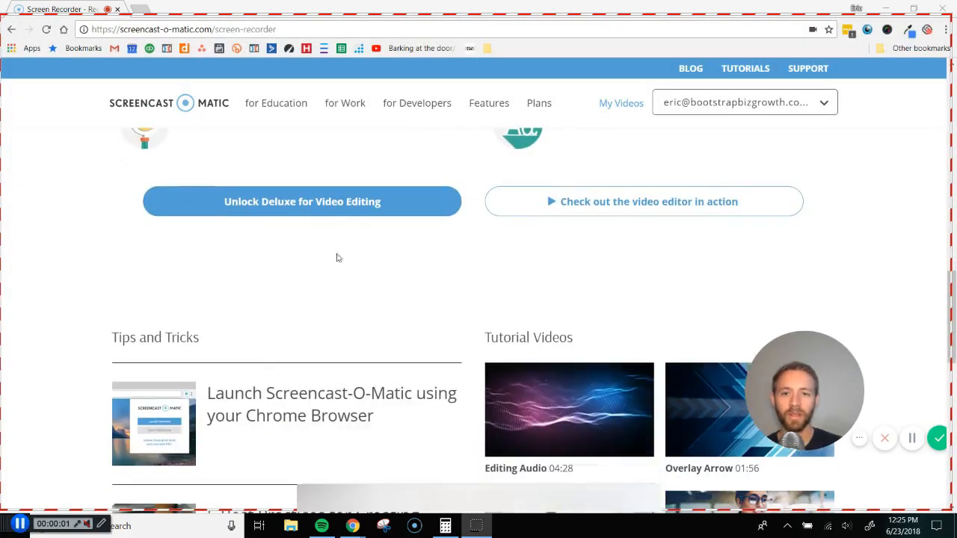
scroll(down, 3)
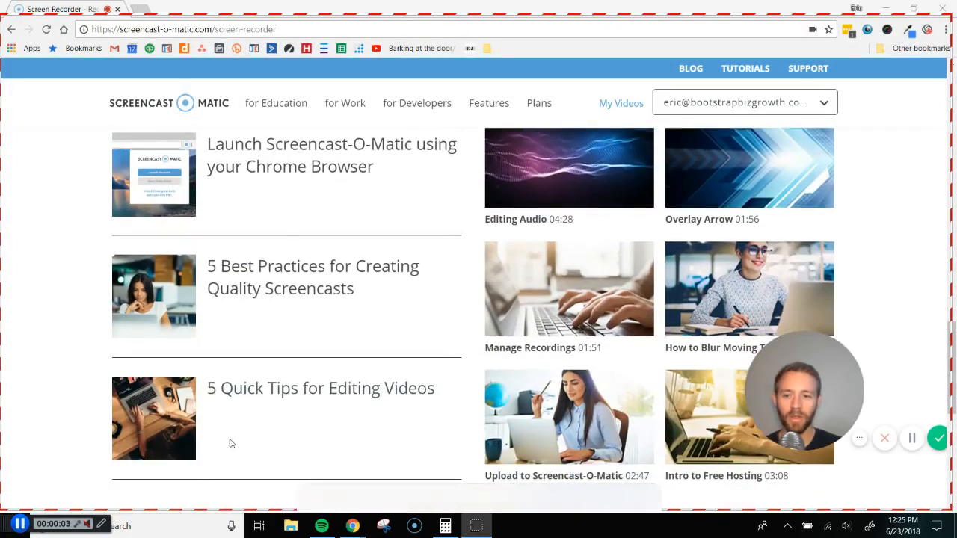
scroll(down, 3)
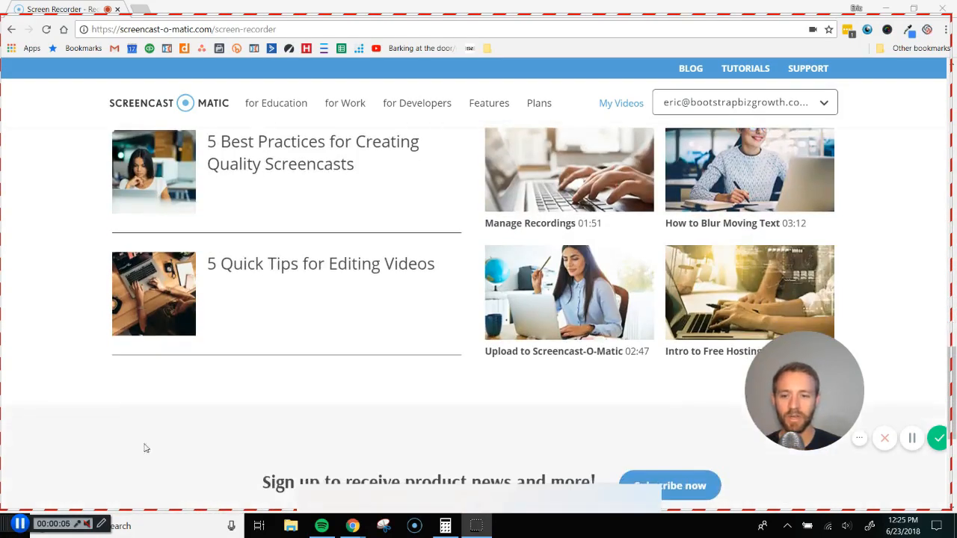
click(19, 523)
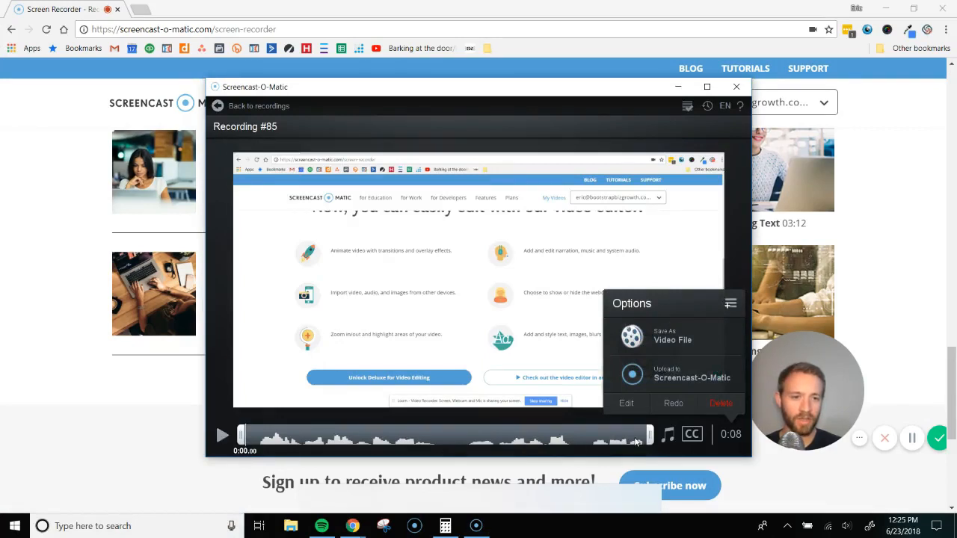
mouse_move(673, 341)
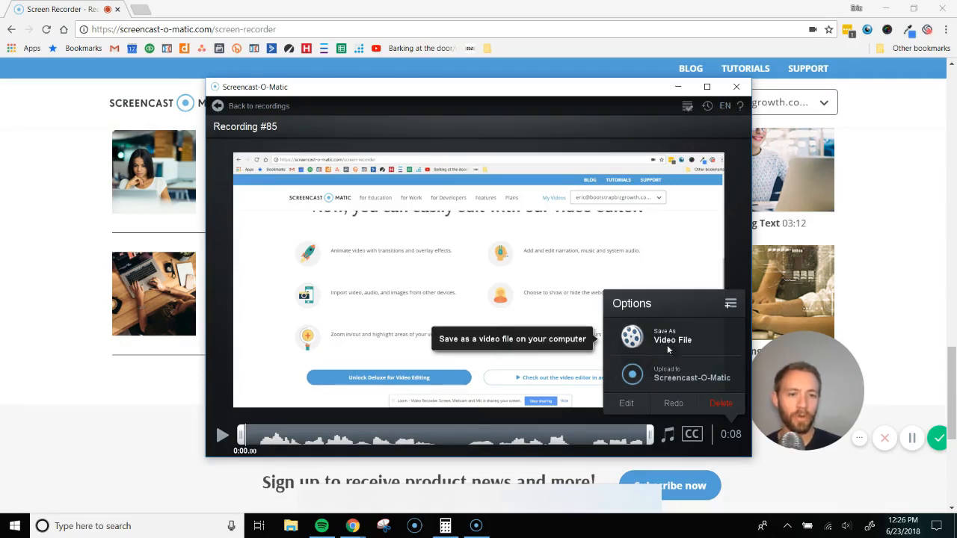
mouse_move(666, 377)
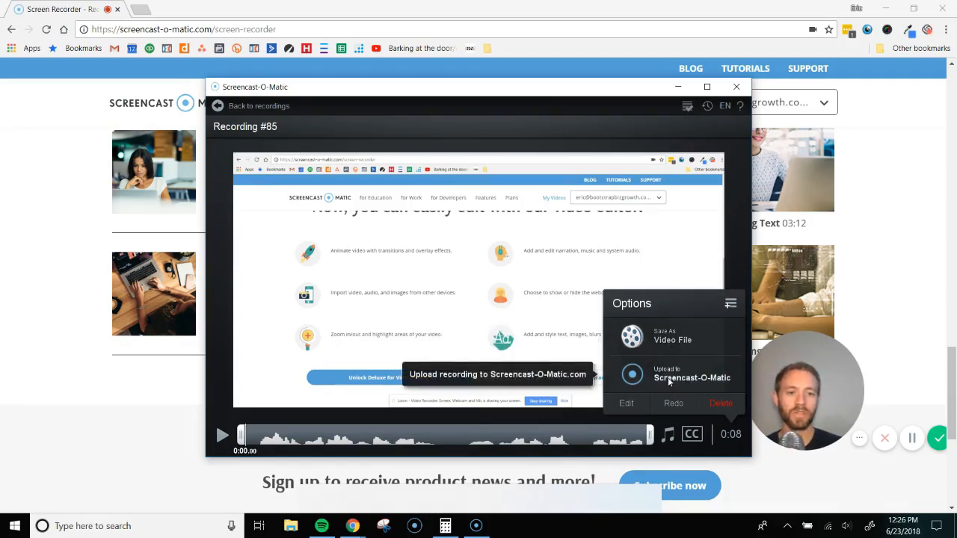